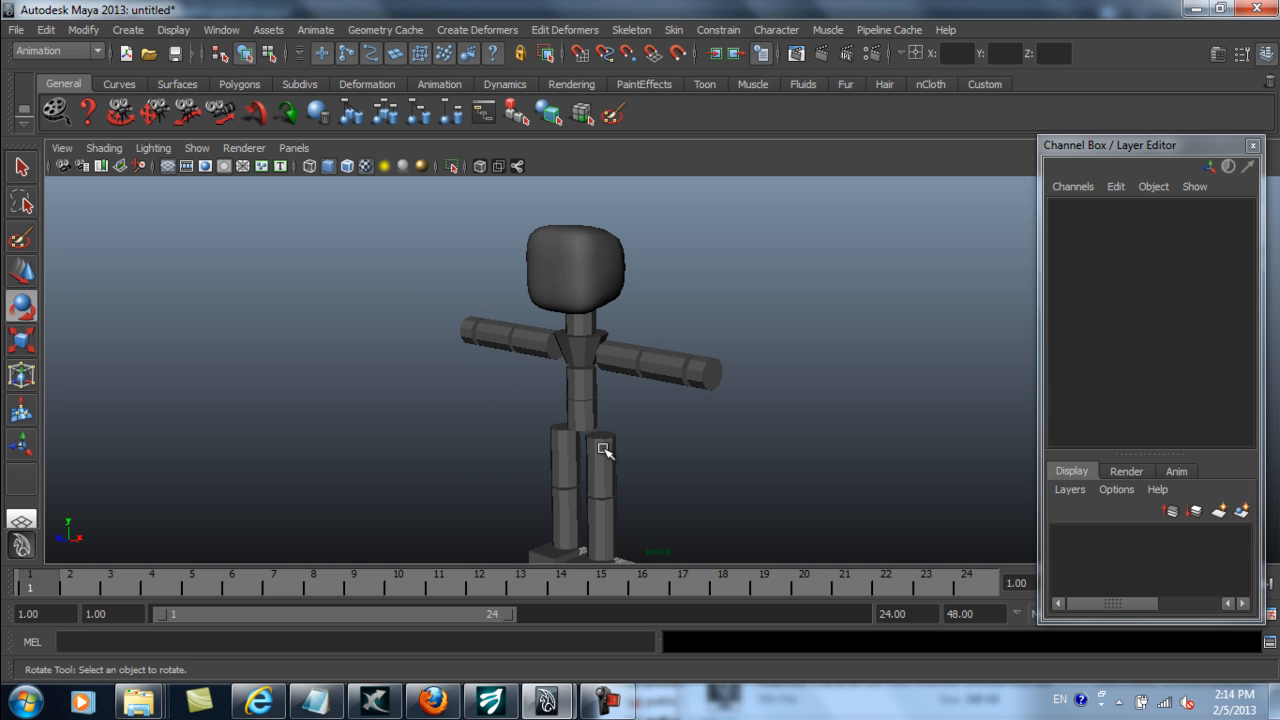
# Select and rotate a leg cylinder to test its pivot, then bring up the File options.
pyautogui.click(603, 451)
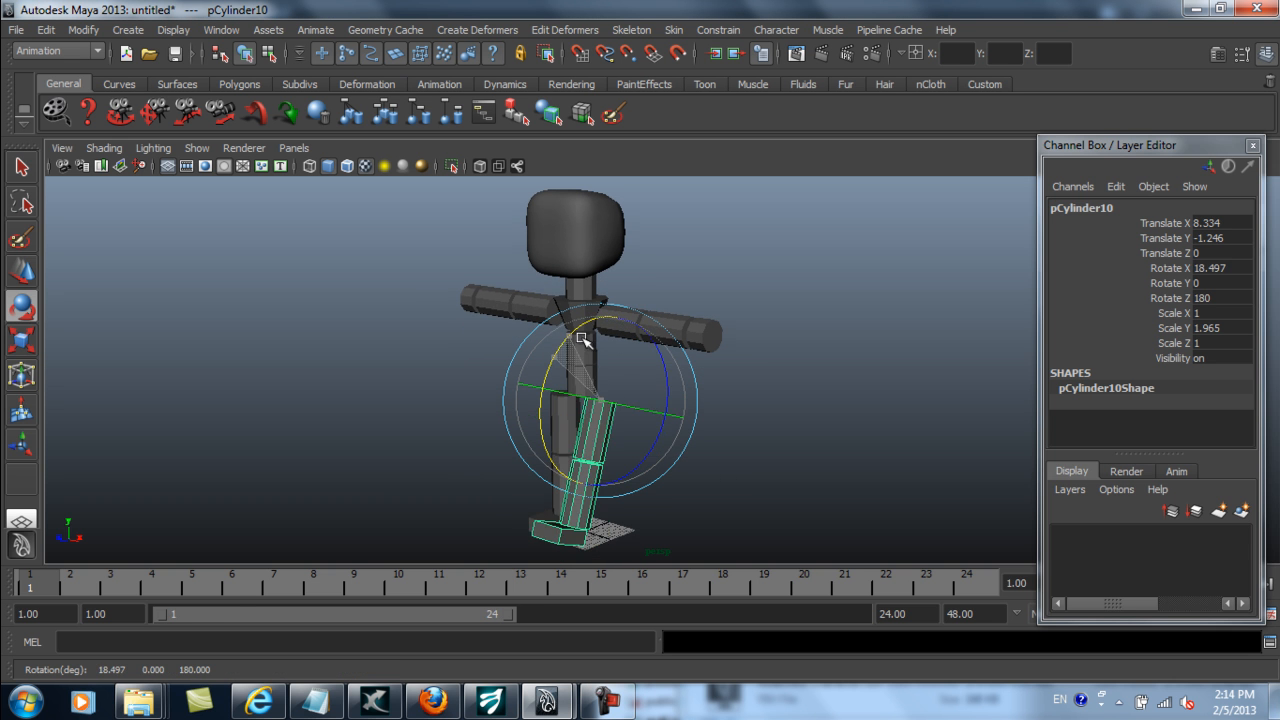
pyautogui.moveTo(583, 340); pyautogui.dragTo(608, 250)
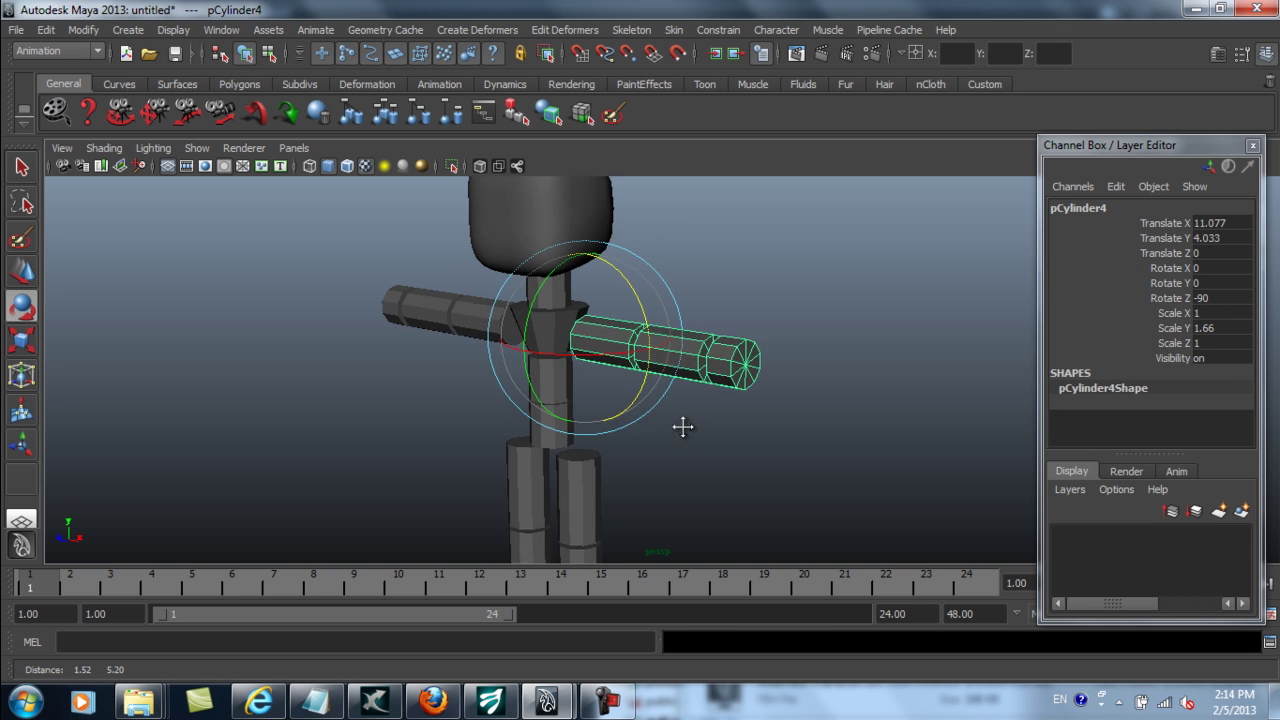
pyautogui.click(13, 29)
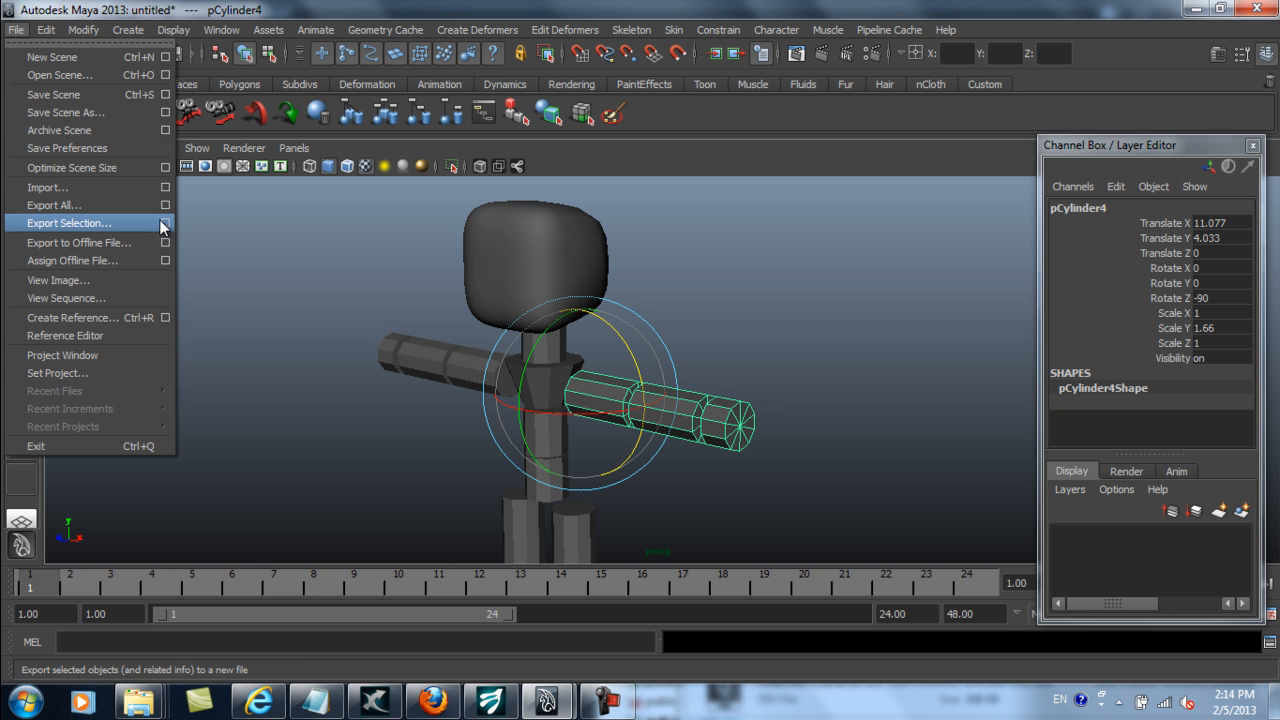
# Export only the selected character as an FBX with Export Selection.
pyautogui.click(53, 205)
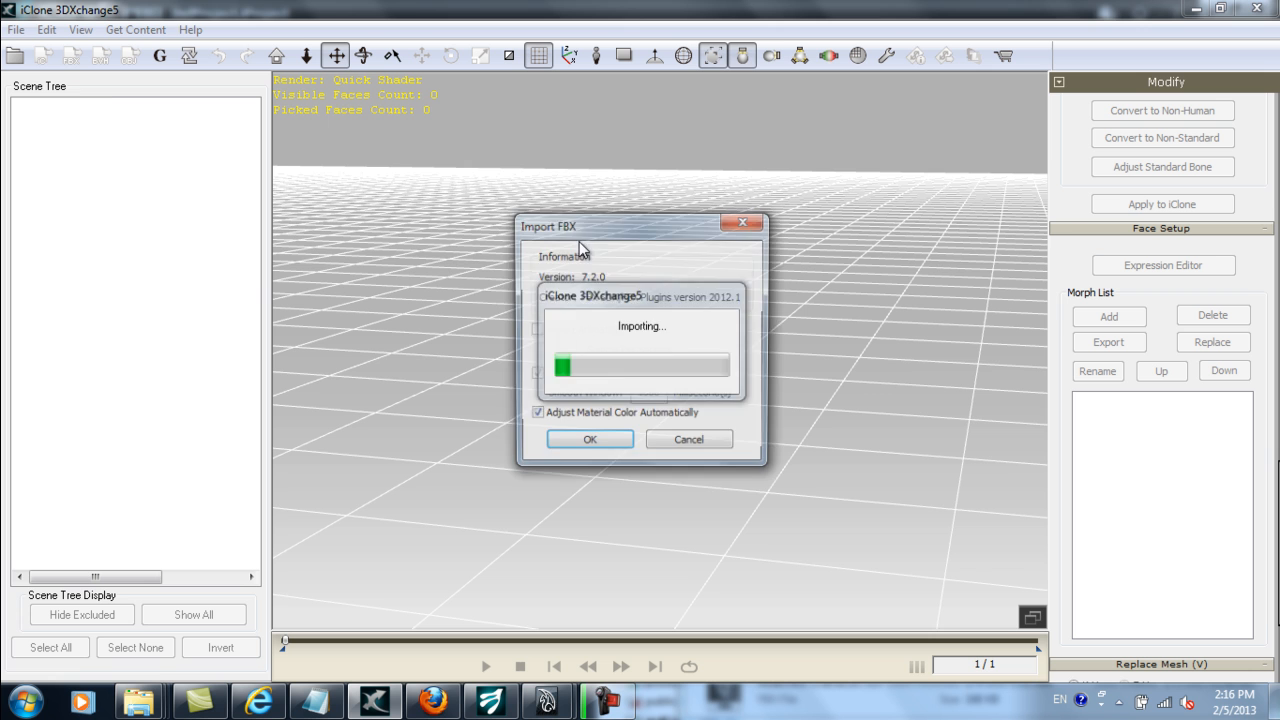
# Confirm the FBX import and load the morph data FBX from the Sculpt Source folder.
pyautogui.click(590, 439)
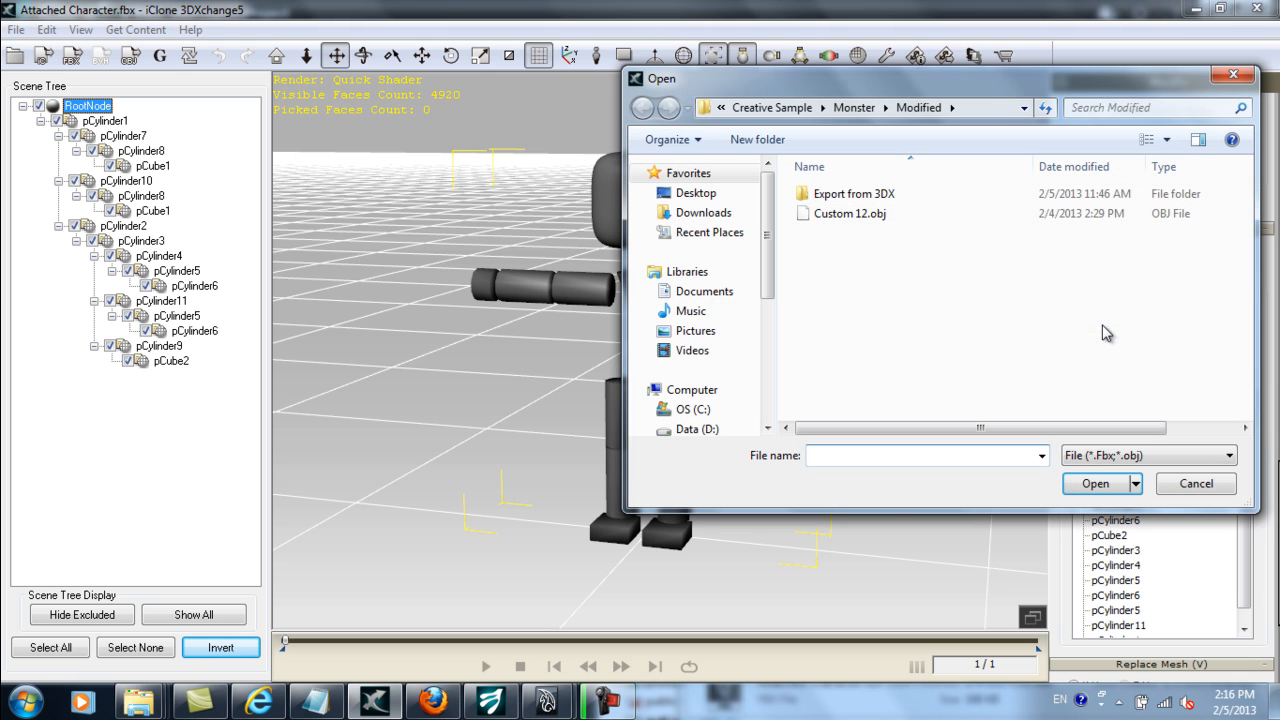
pyautogui.doubleClick(853, 193)
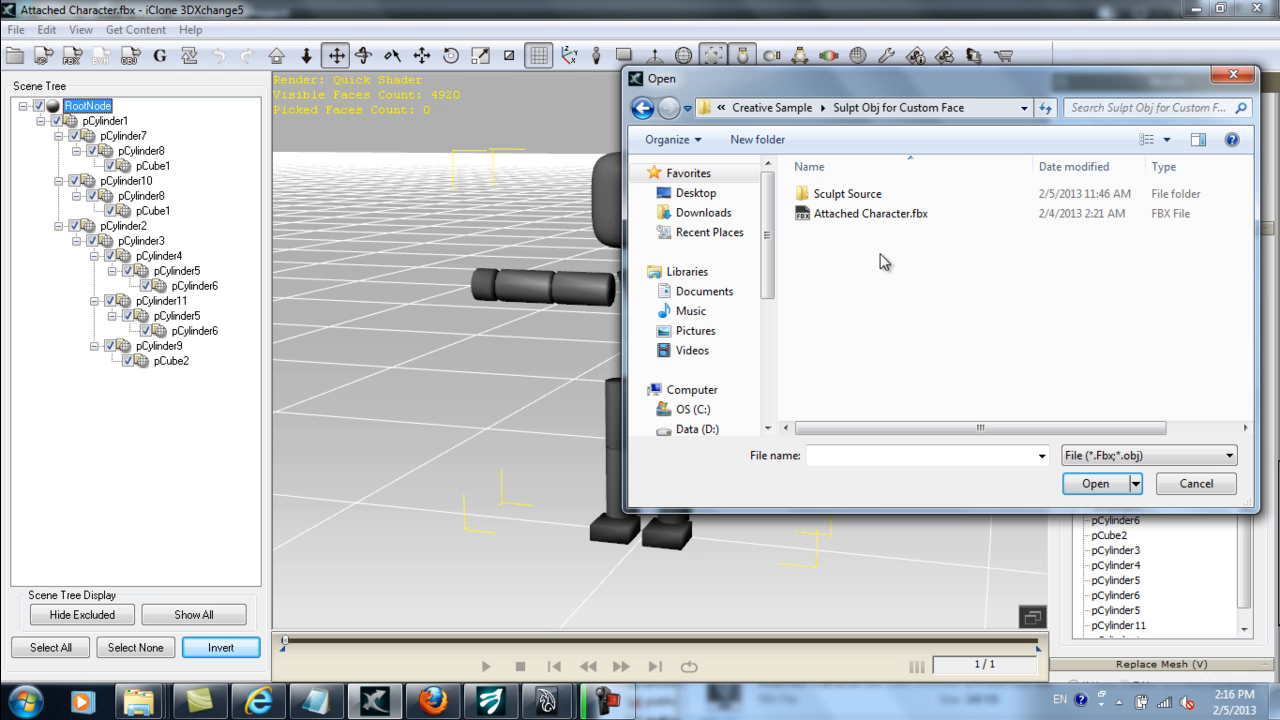
pyautogui.doubleClick(847, 193)
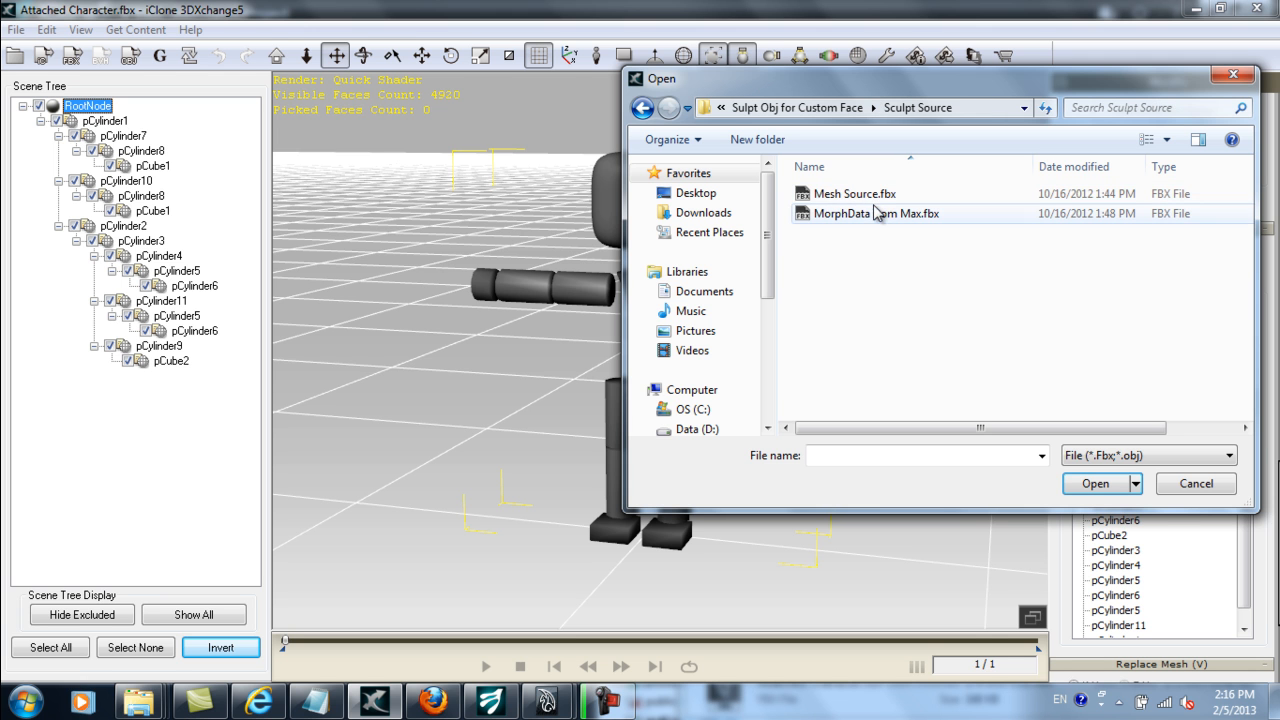
pyautogui.click(1108, 484)
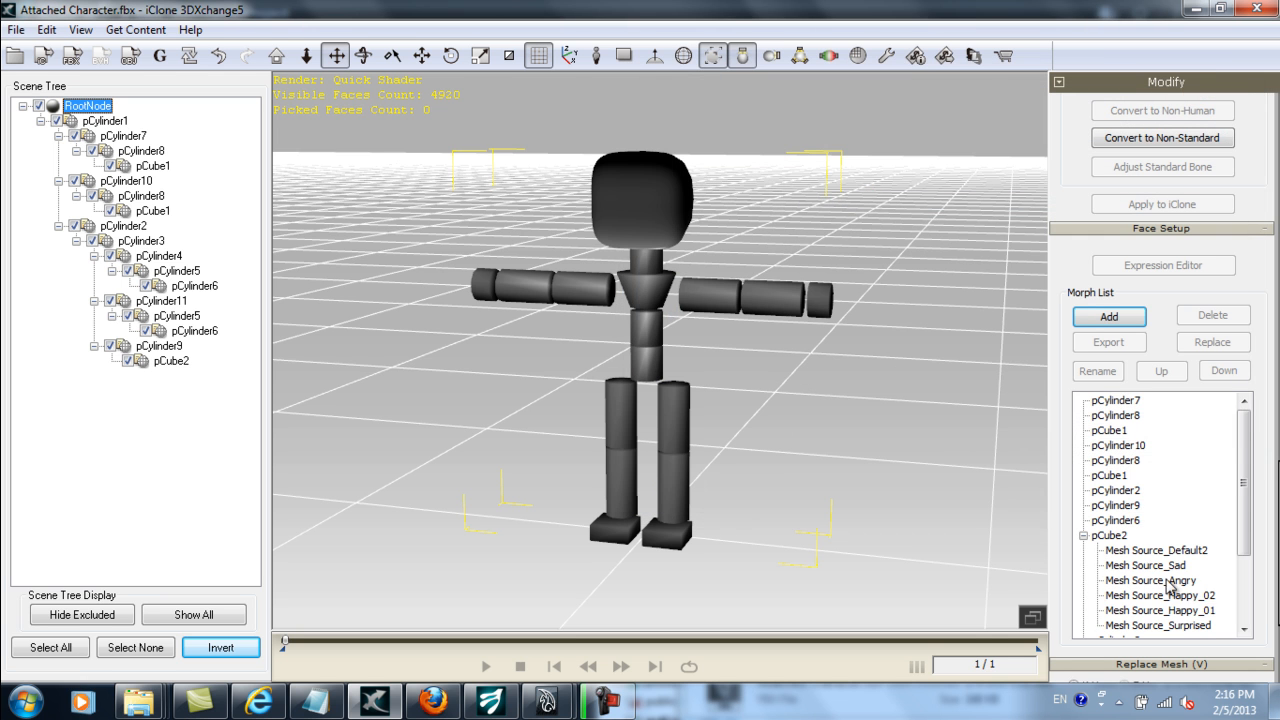
# Preview the Sad and other expression morphs, then convert to a non-standard character.
pyautogui.click(1149, 490)
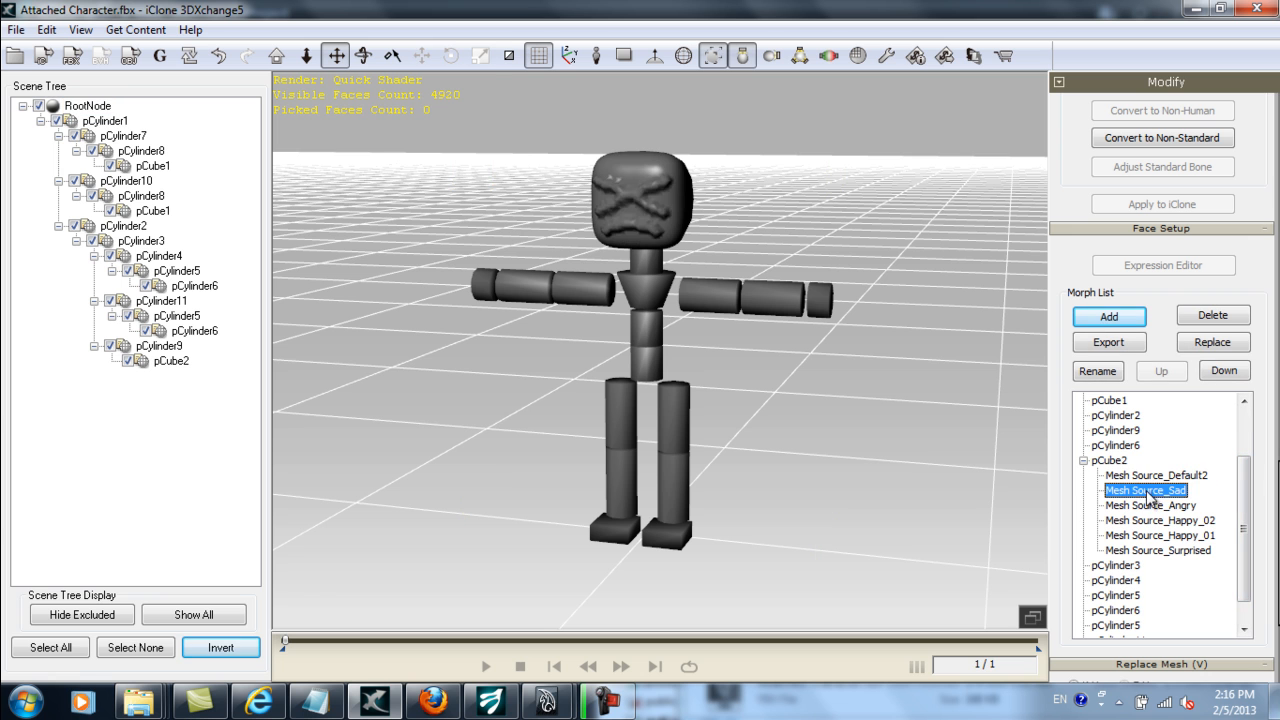
pyautogui.click(1156, 550)
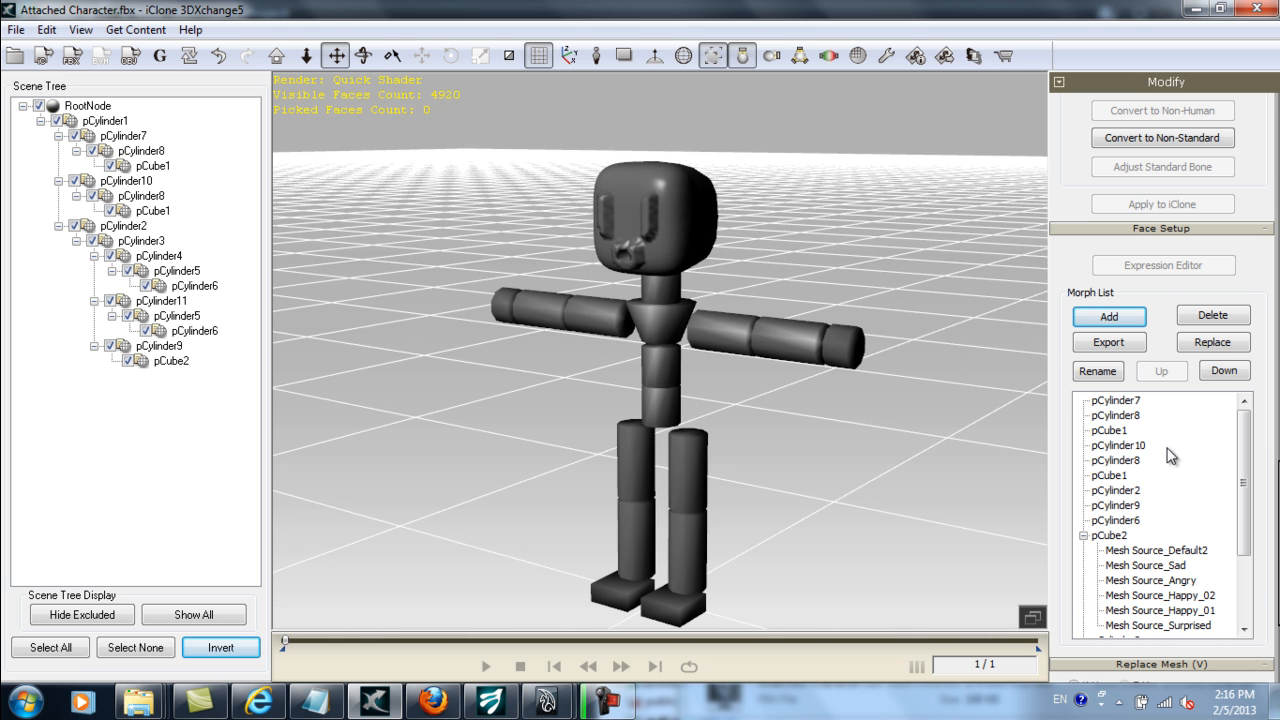
pyautogui.click(1153, 550)
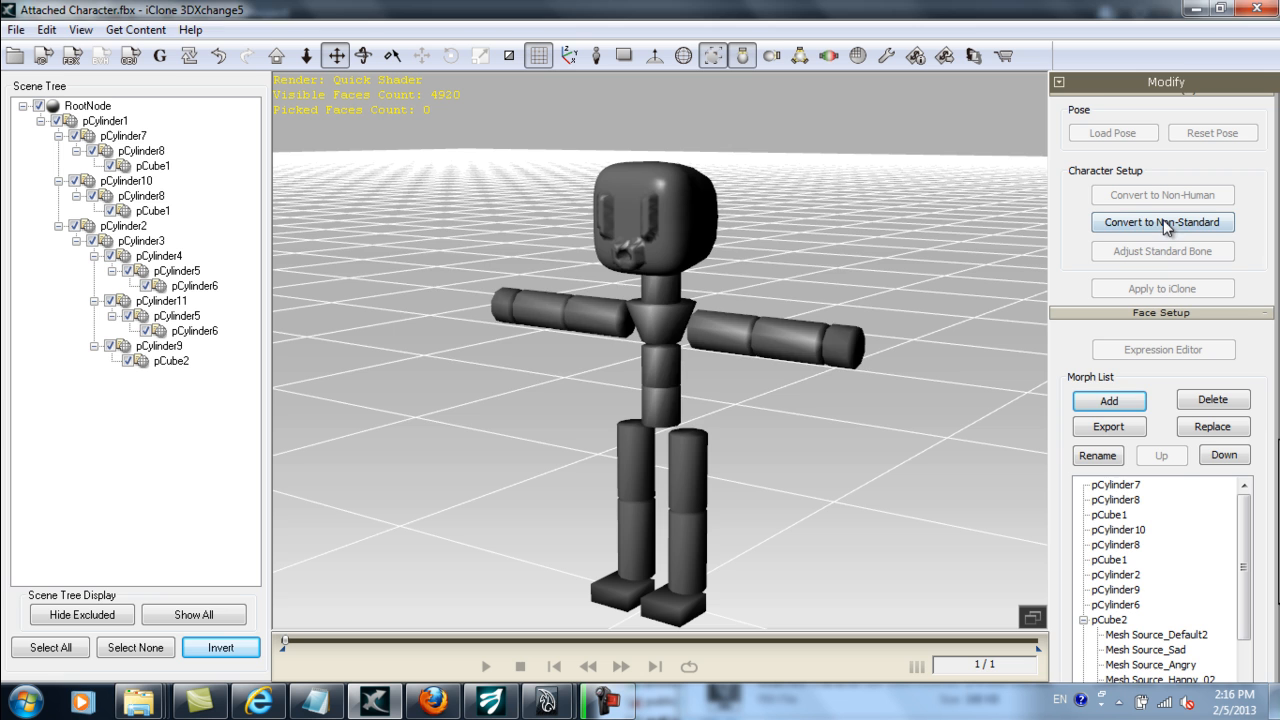
pyautogui.click(1161, 222)
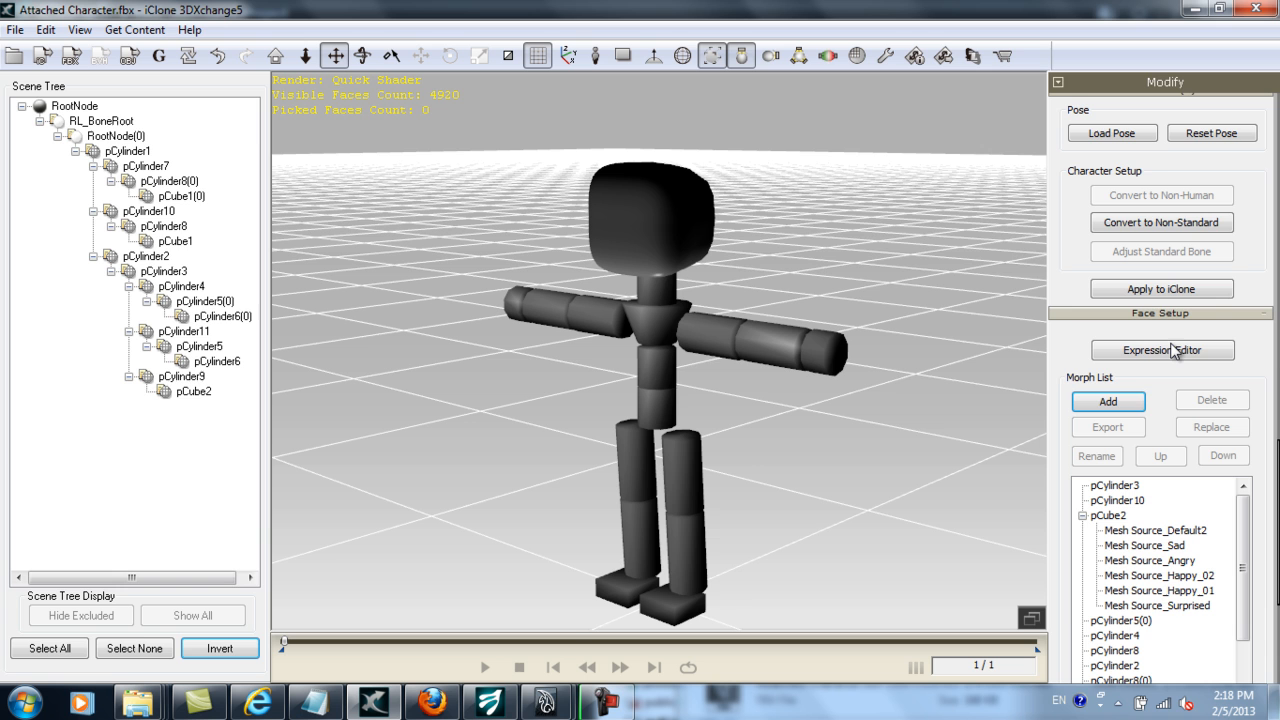
# Open the Expression Editor, move it aside, and switch to the Custom expression groups.
pyautogui.click(1162, 350)
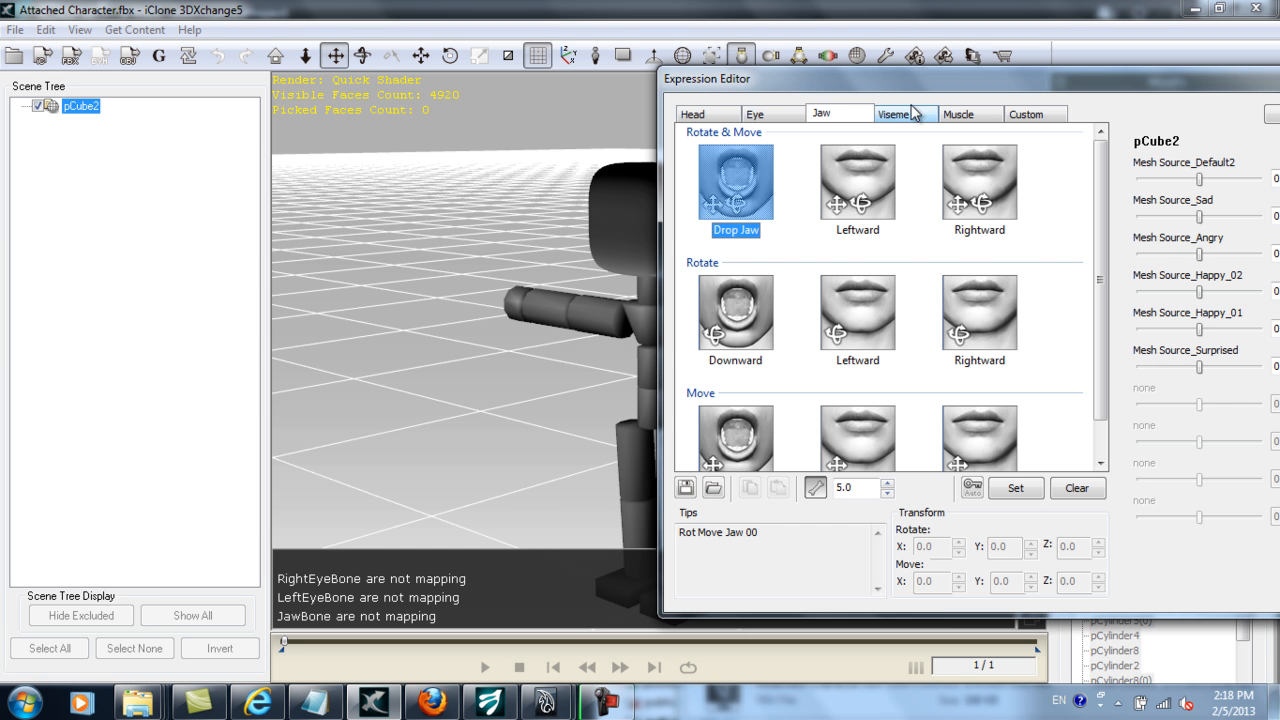
pyautogui.moveTo(707, 78); pyautogui.dragTo(843, 114)
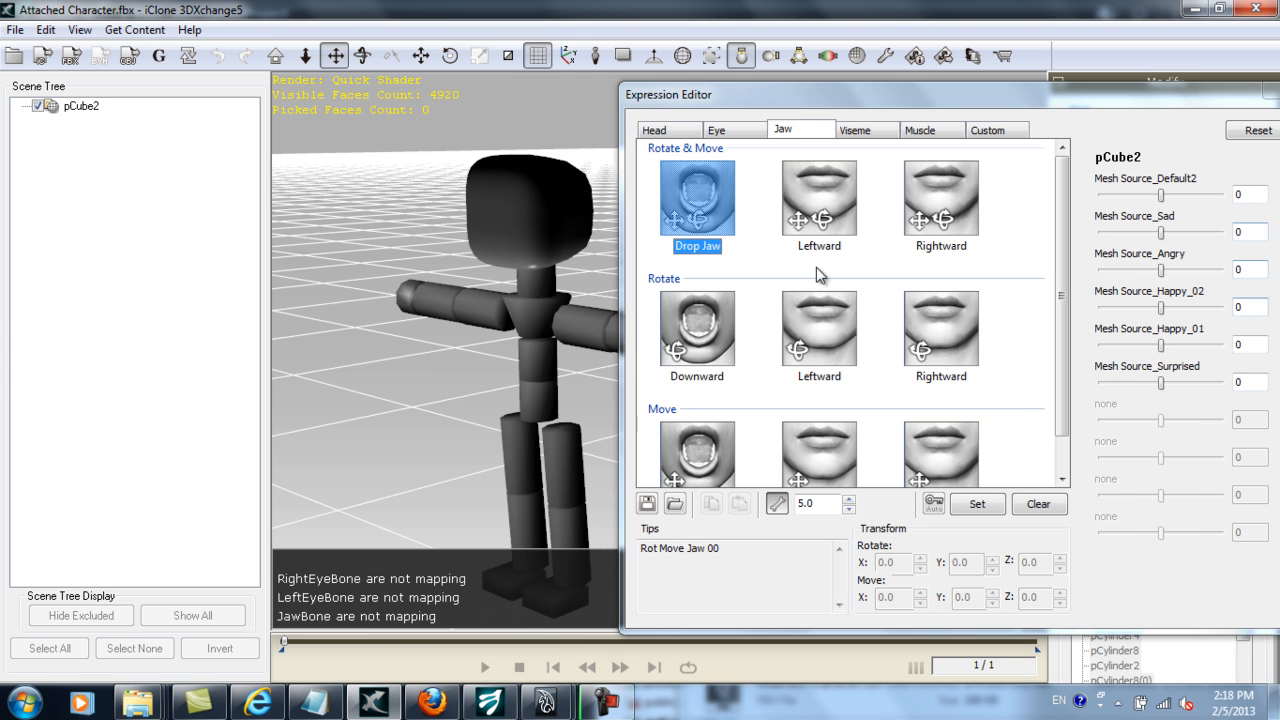
pyautogui.click(918, 129)
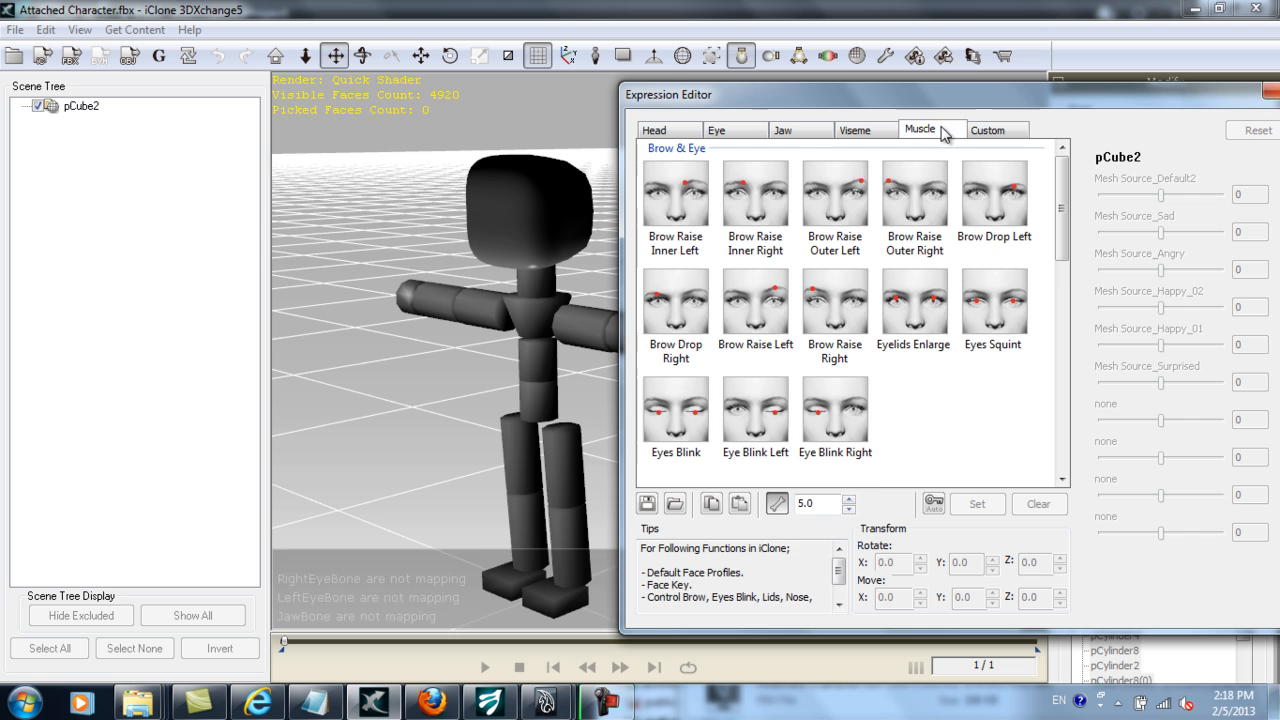
pyautogui.click(996, 129)
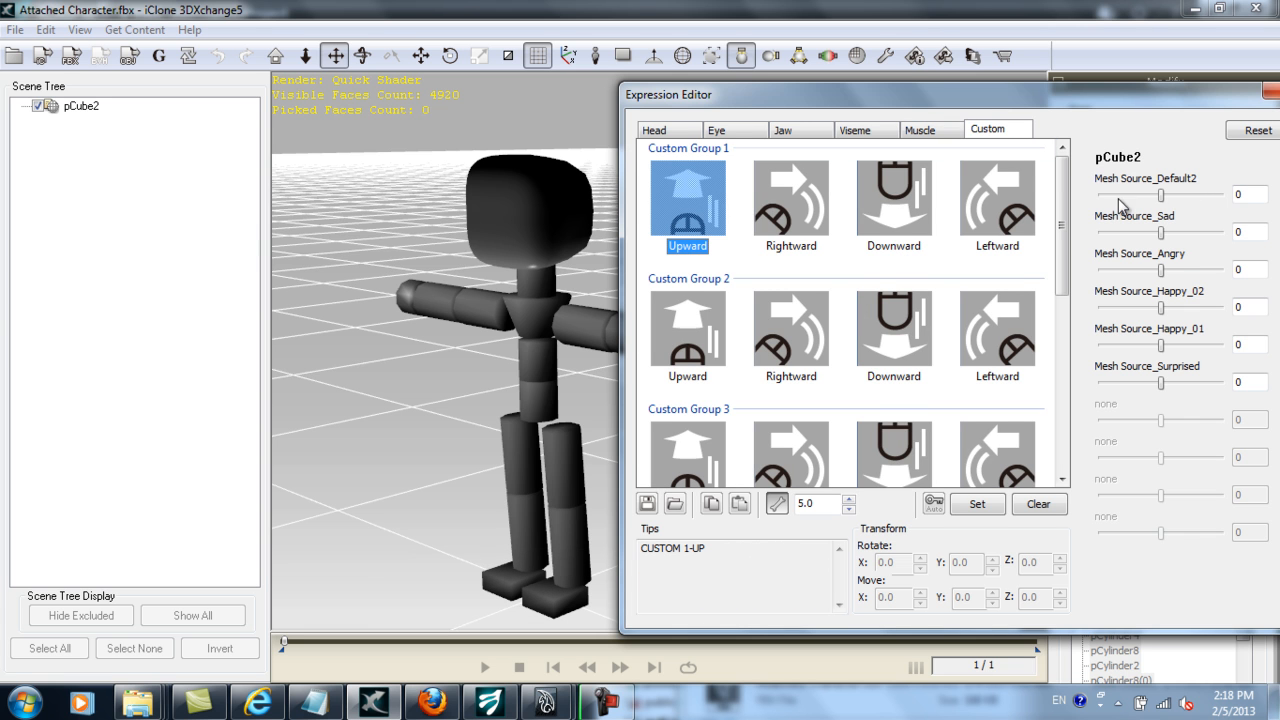
# Store Default2 Upward, Sad Rightward, Angry Downward, and a happy morph Leftward.
pyautogui.click(979, 504)
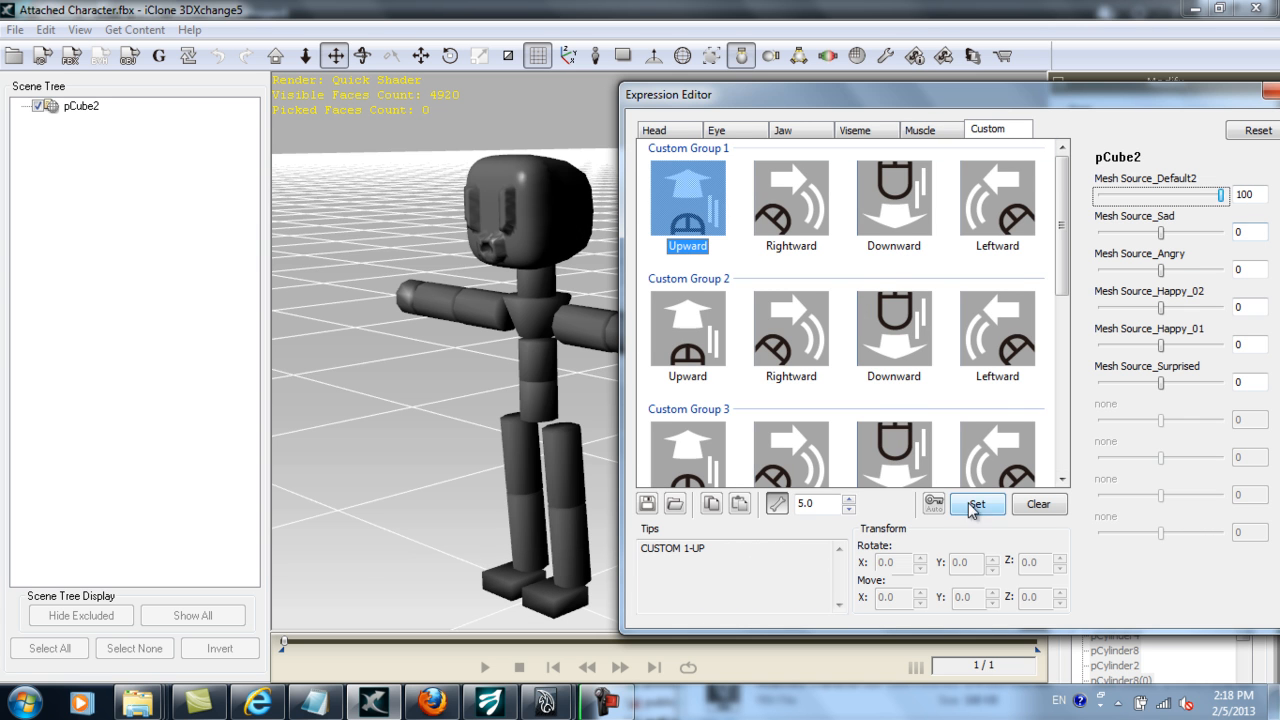
pyautogui.click(790, 200)
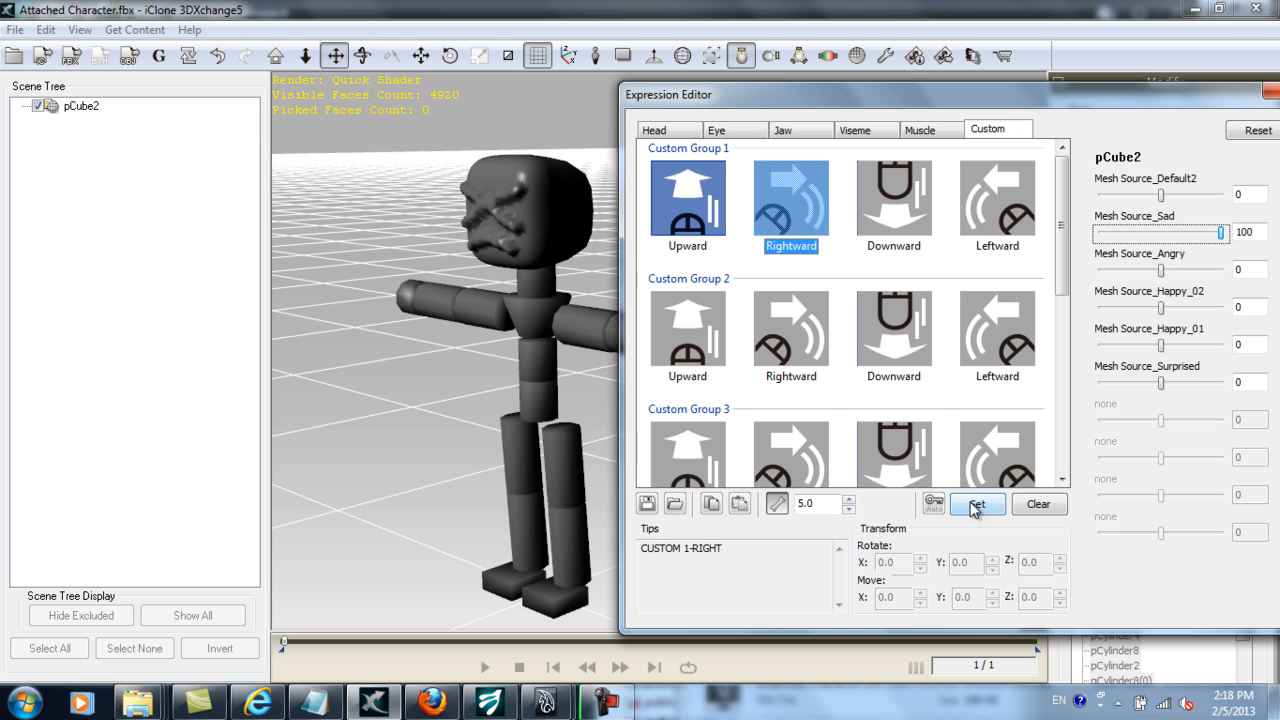
pyautogui.click(893, 195)
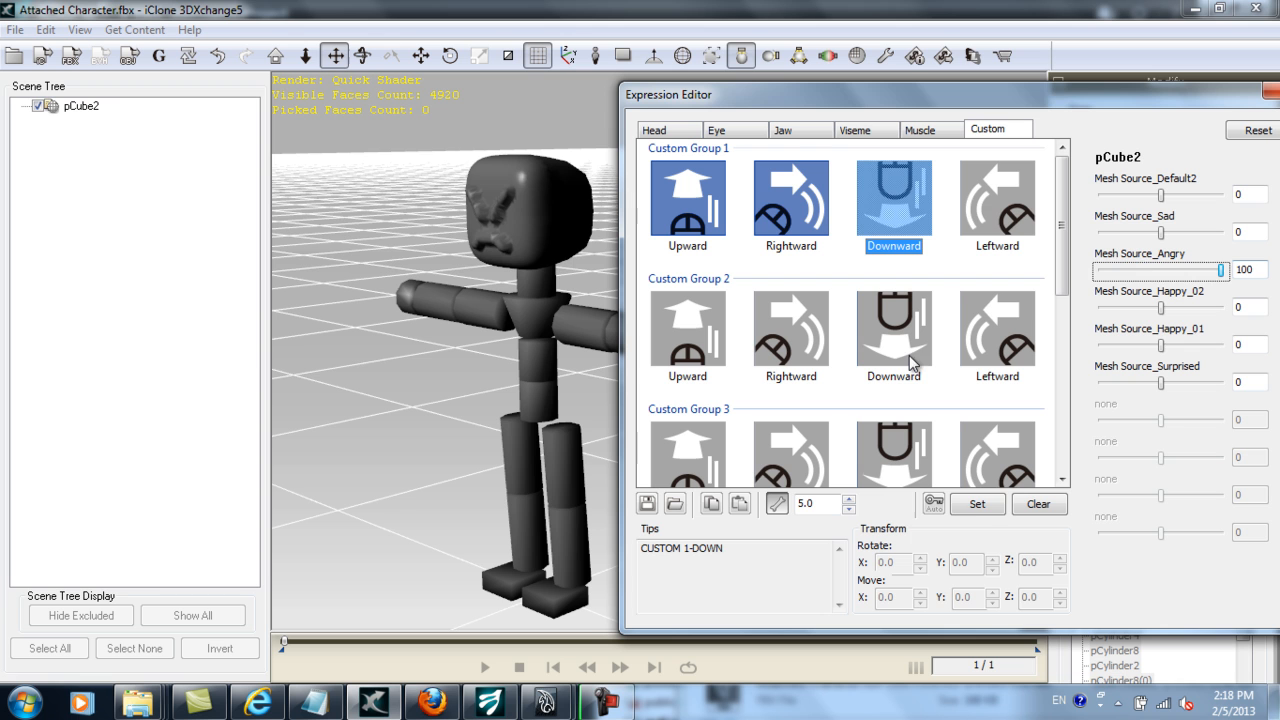
pyautogui.click(995, 197)
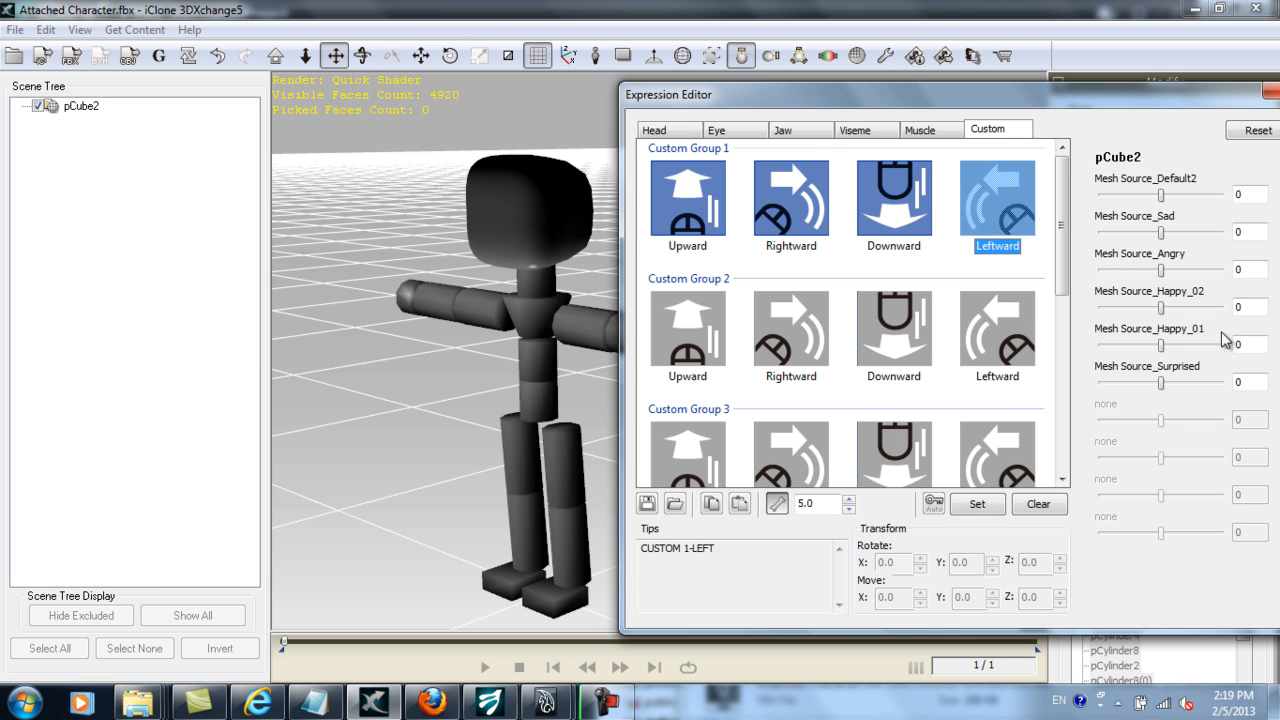
pyautogui.click(977, 504)
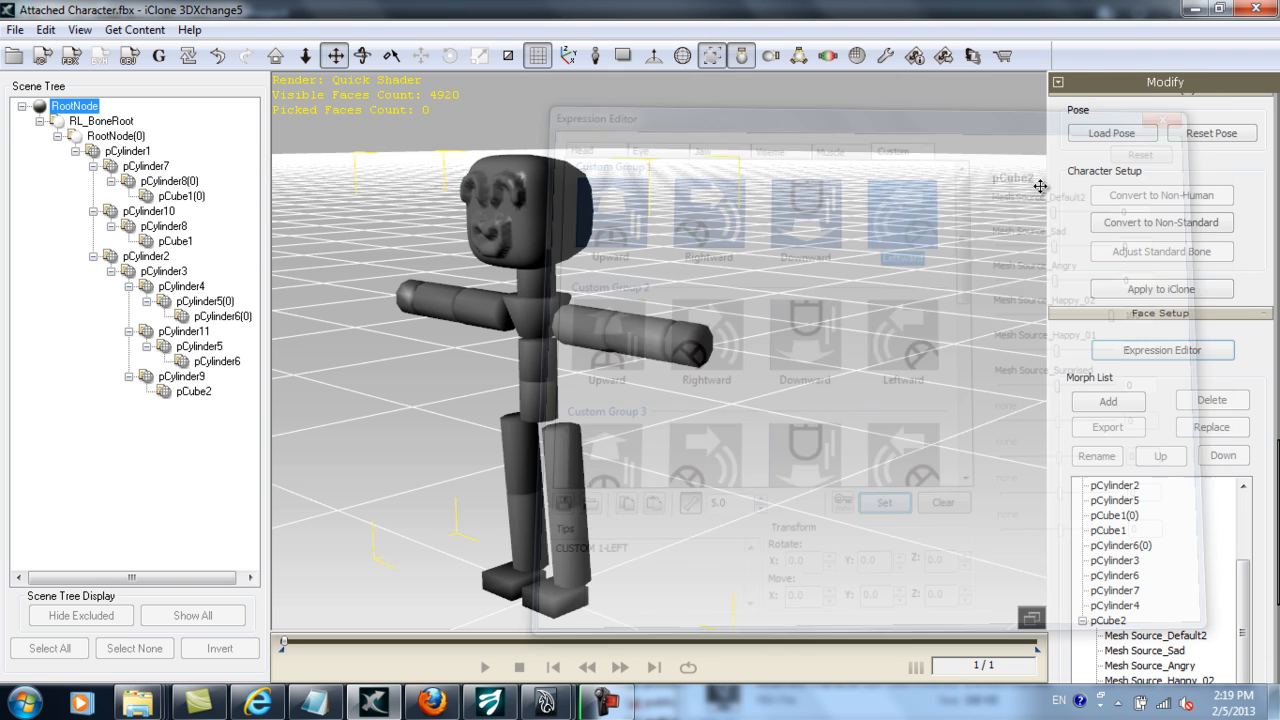
# Close the Expression Editor, apply the character to iClone, and pick the 3DX_Custom face profile.
pyautogui.click(1162, 289)
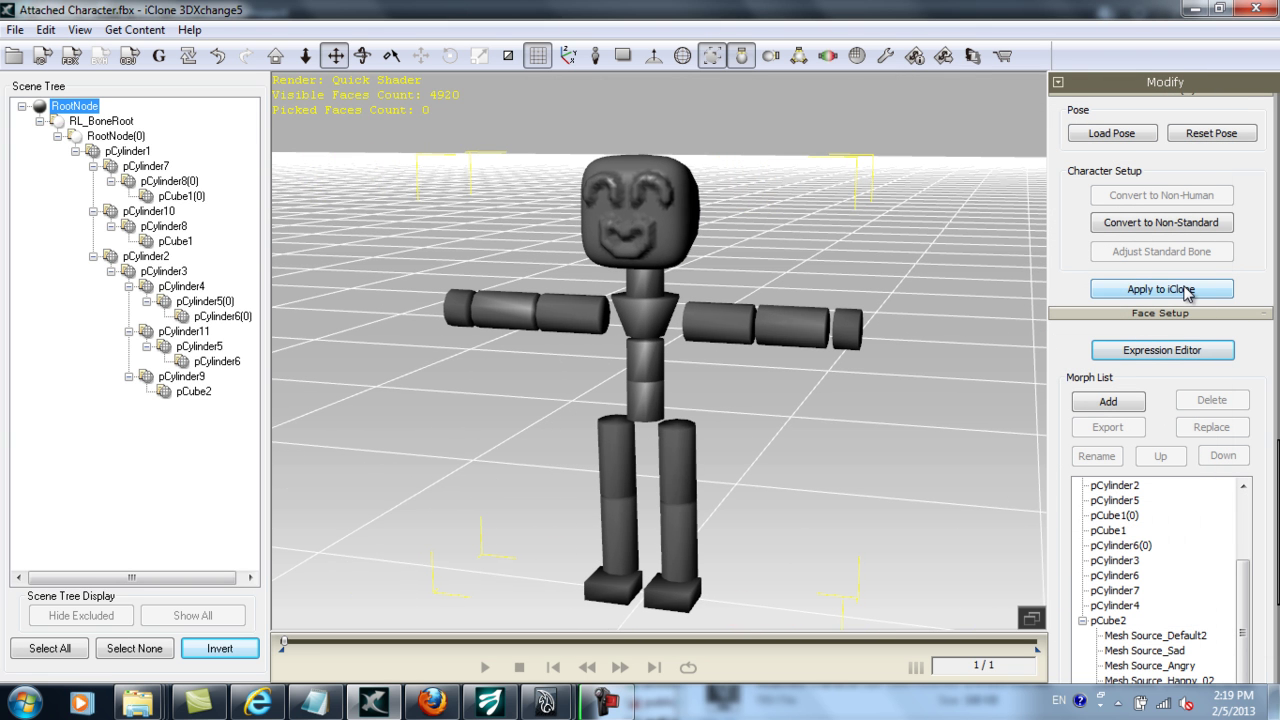
pyautogui.click(1162, 289)
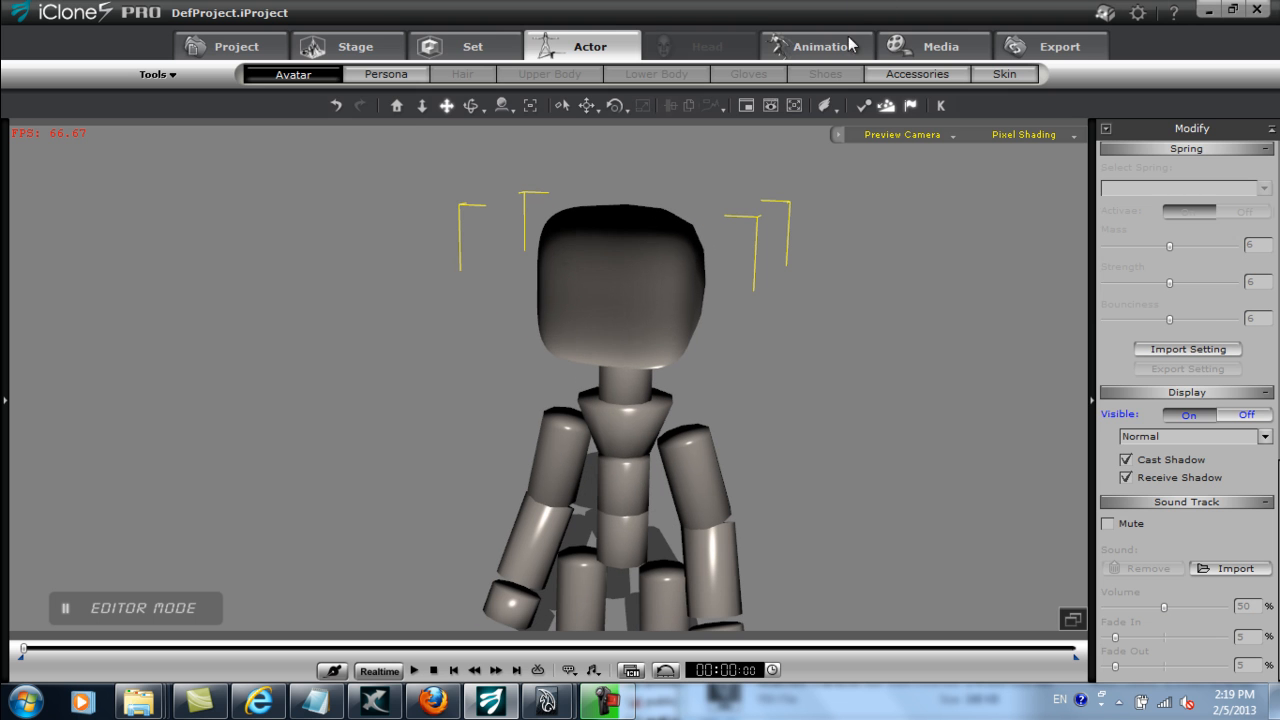
pyautogui.click(816, 46)
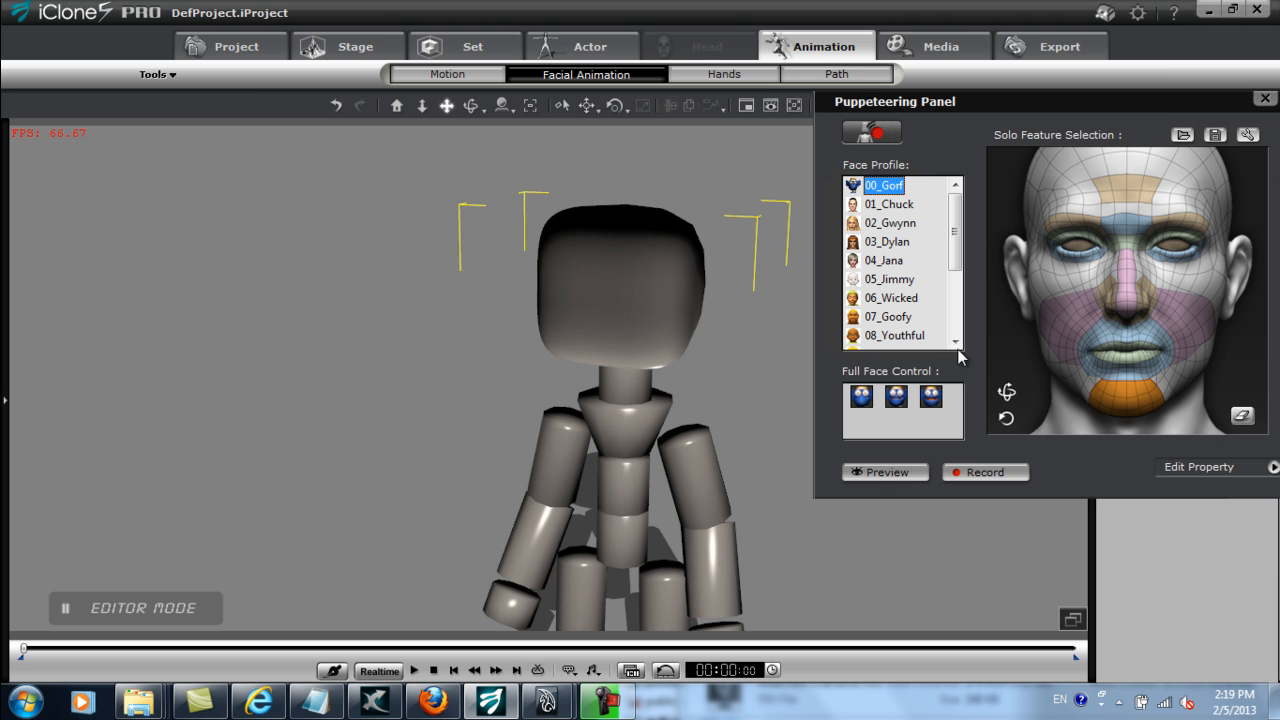
pyautogui.scroll(-3)
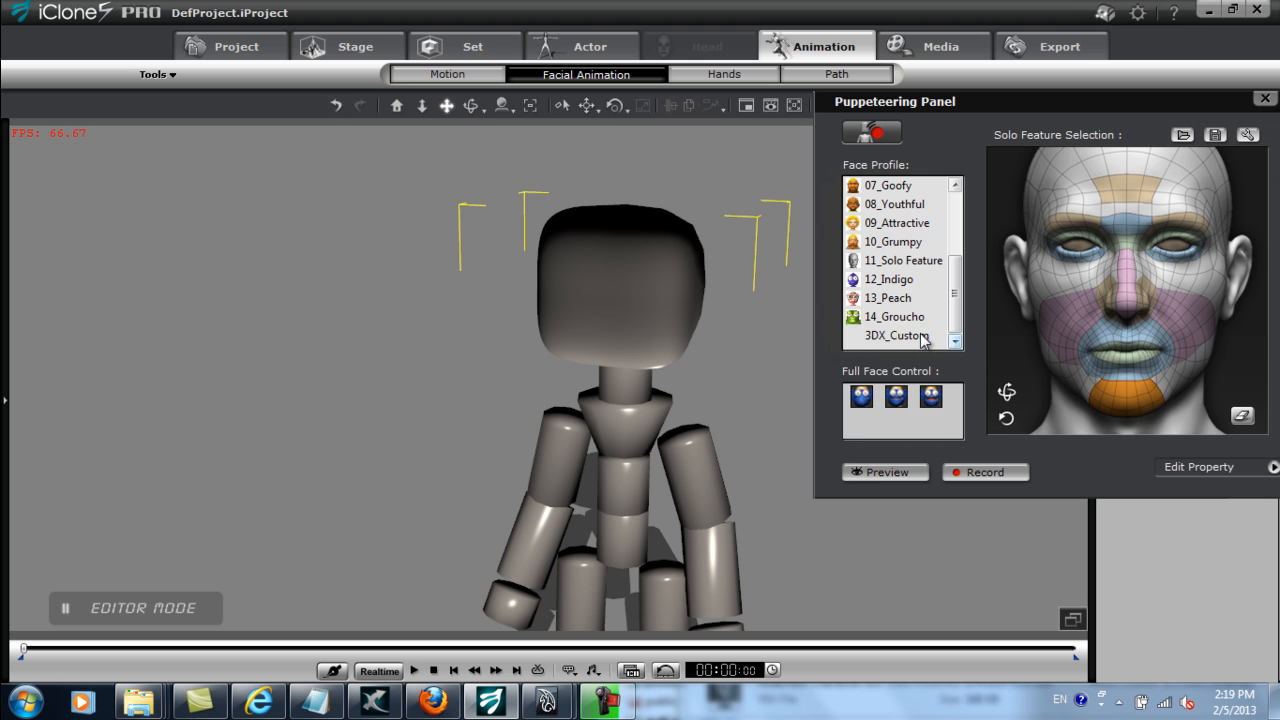
pyautogui.click(896, 335)
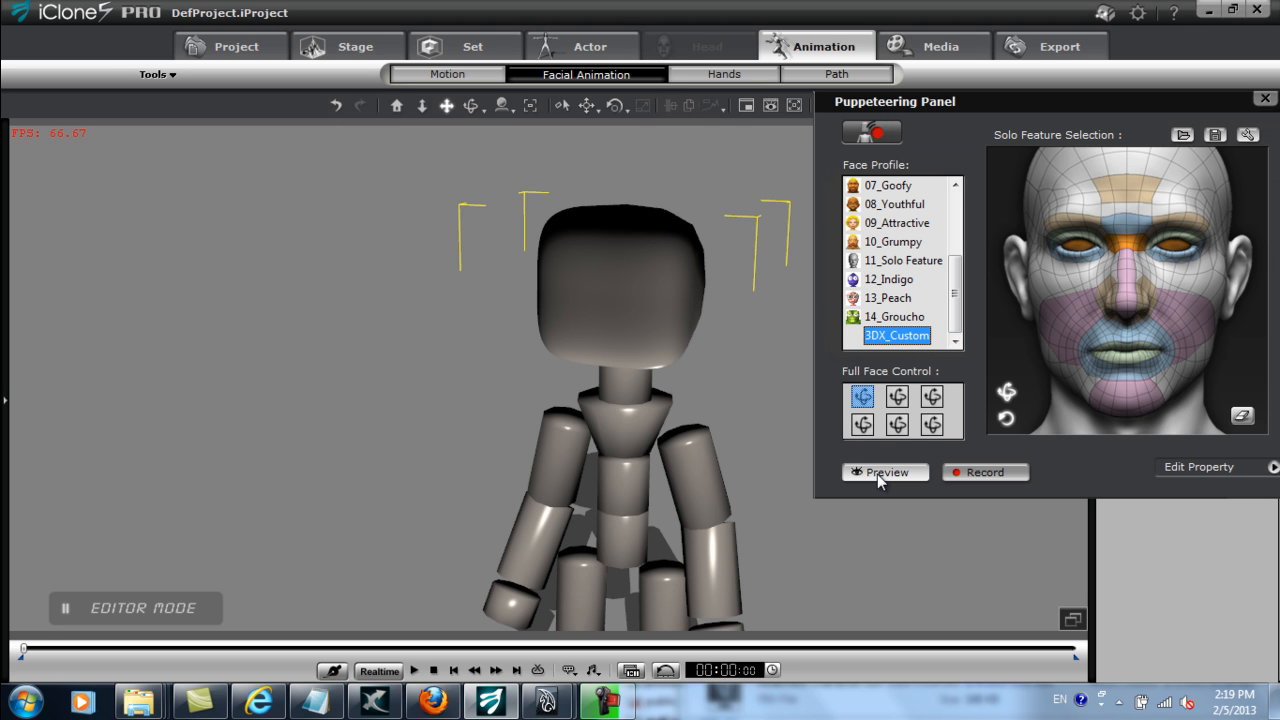
pyautogui.click(884, 472)
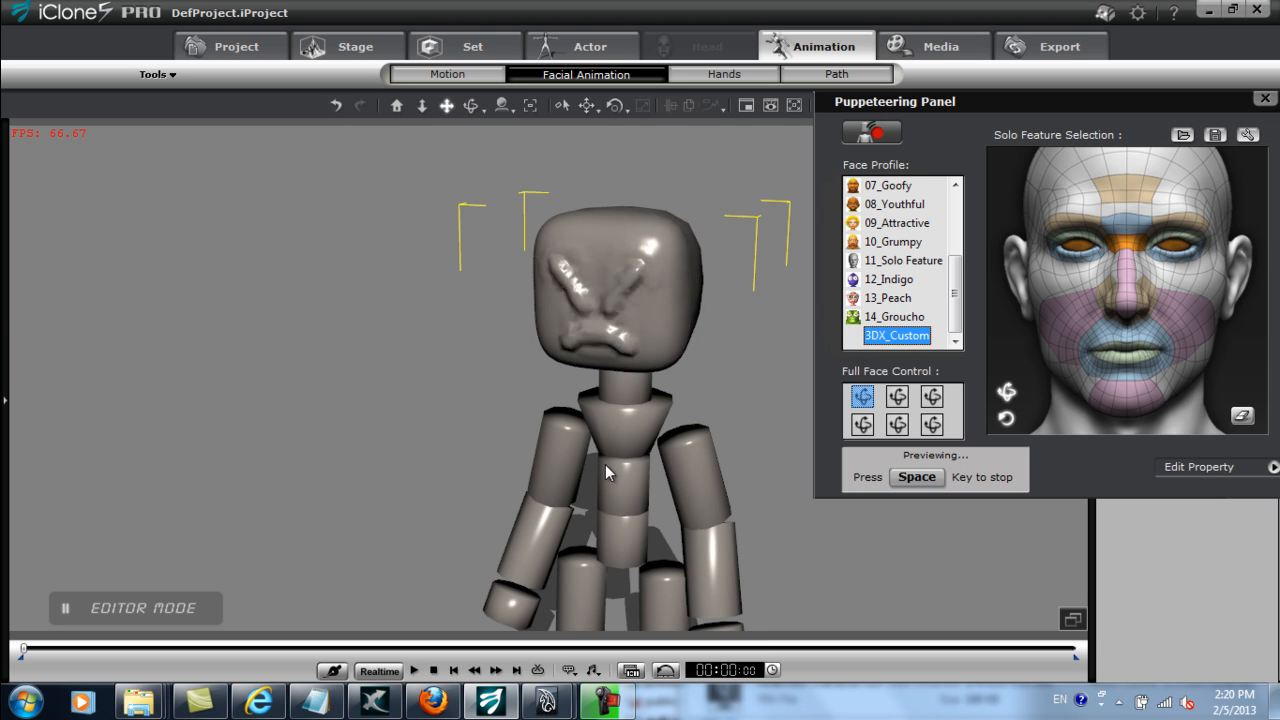
pyautogui.press('space')
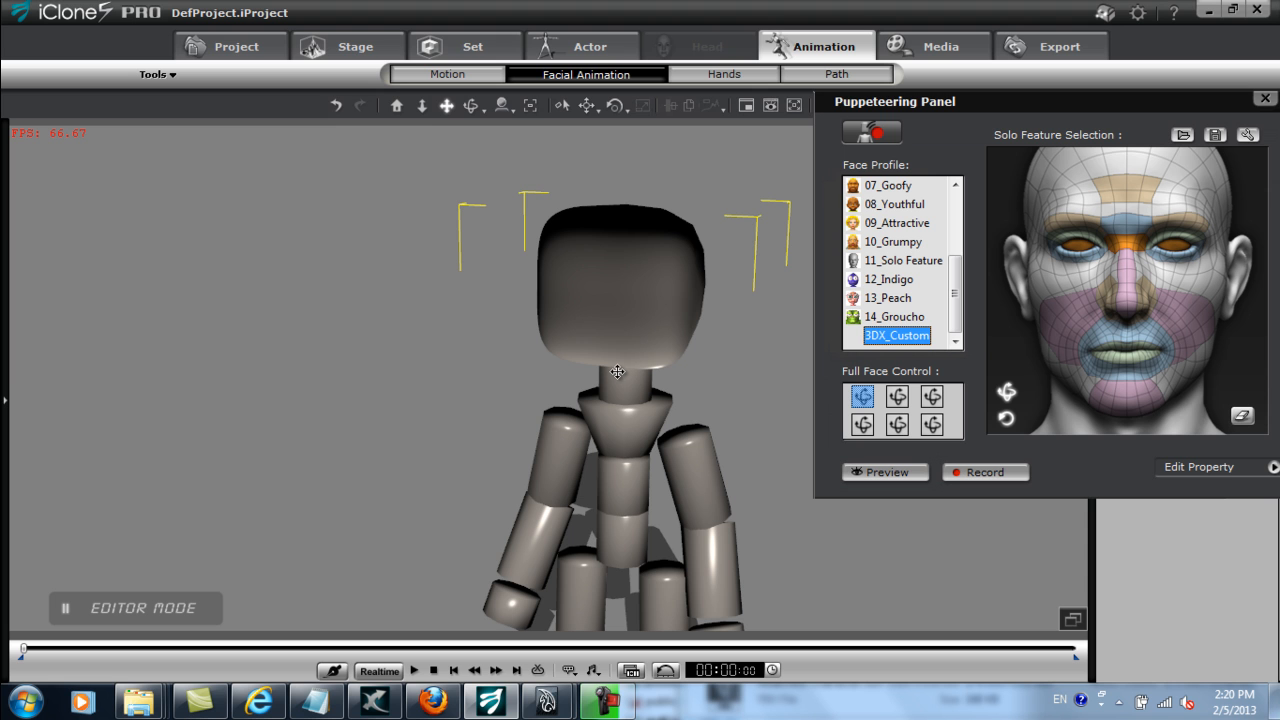